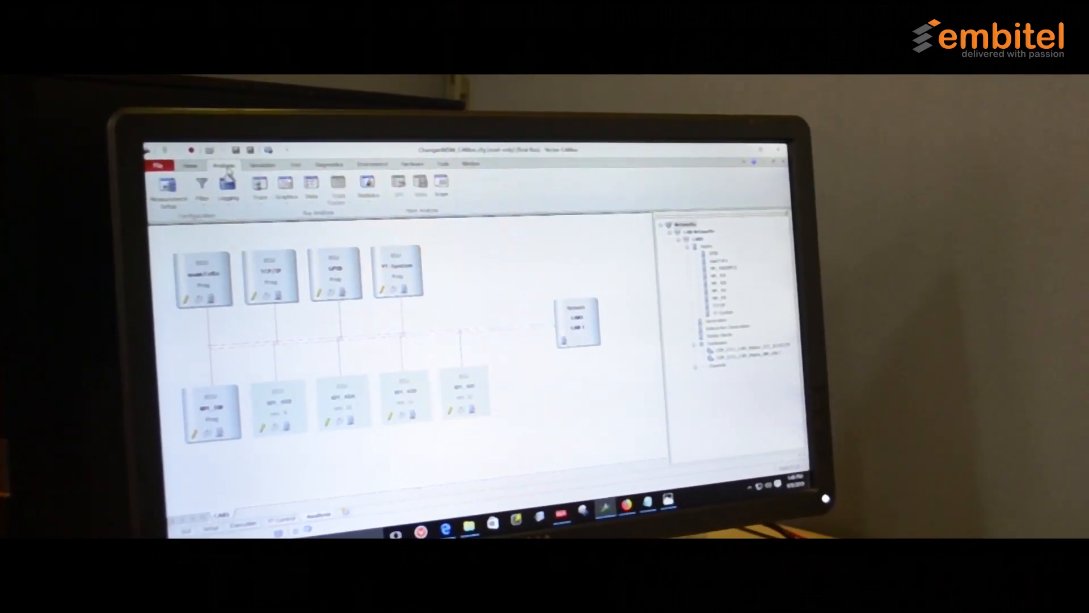
- Show the Trace window listing CAN messages with timestamps, IDs, names and data bytes
left_click(307, 190)
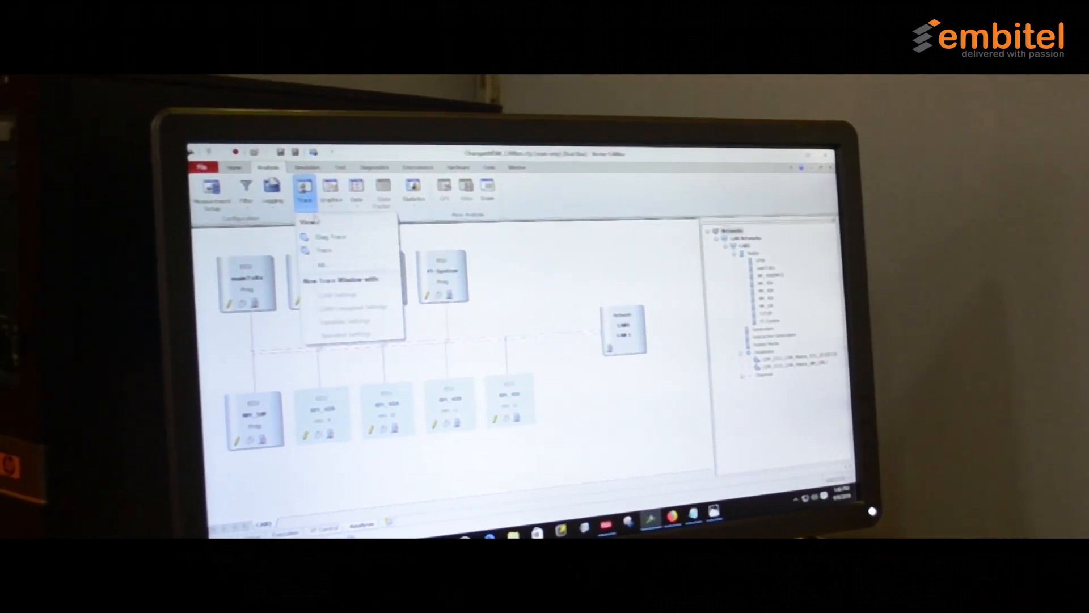
left_click(323, 249)
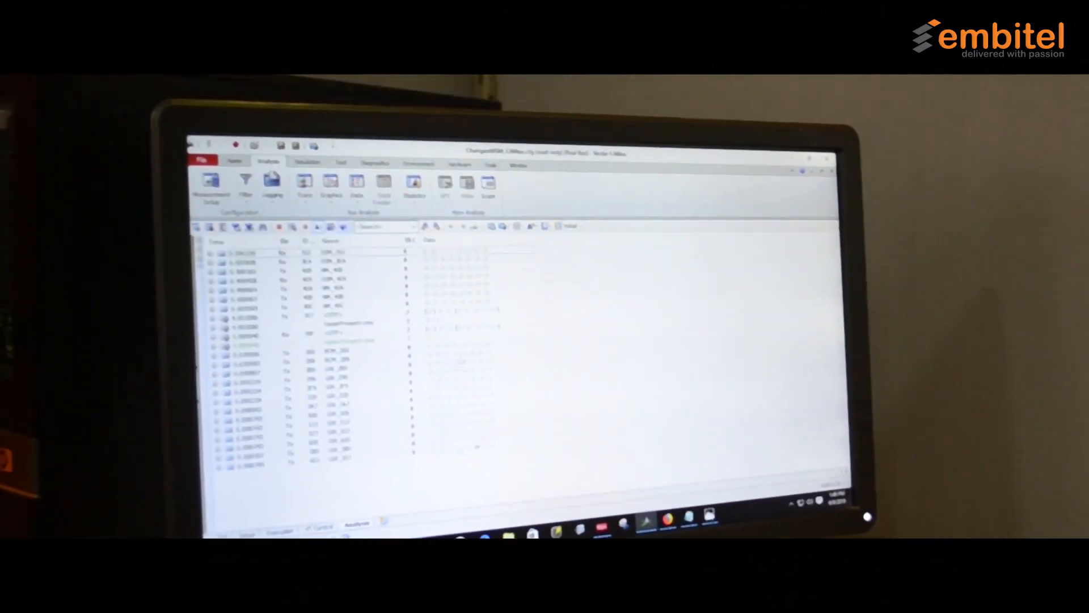